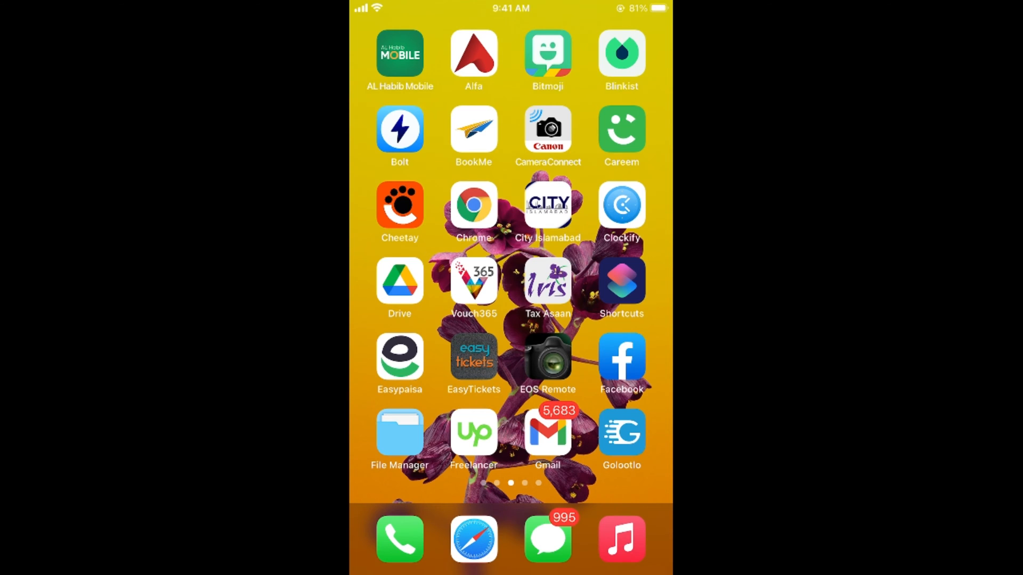
Launch Facebook from the Home Screen to reach the news feed
left_click(620, 365)
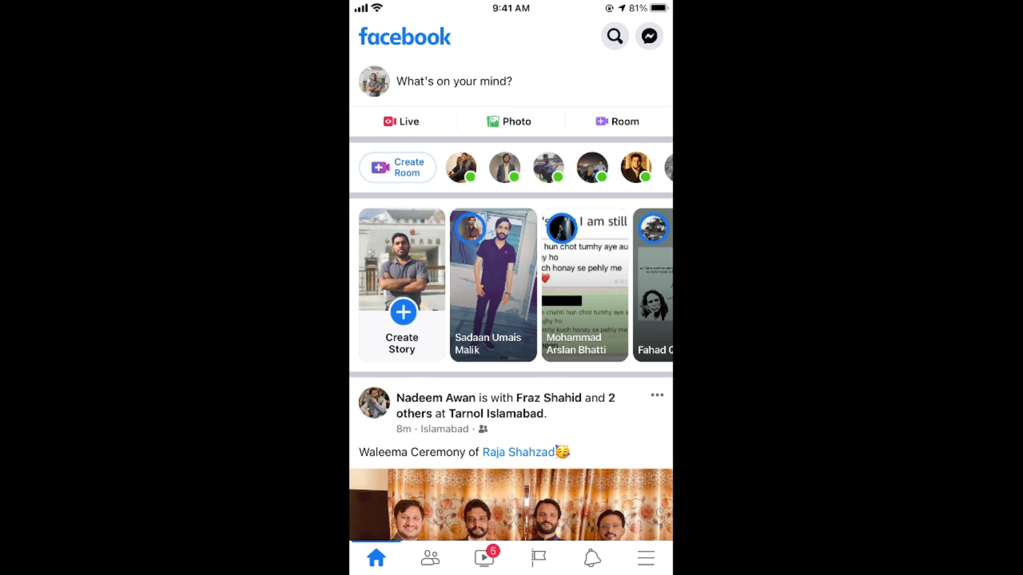
Start a new post and choose Check In to list nearby places
left_click(452, 81)
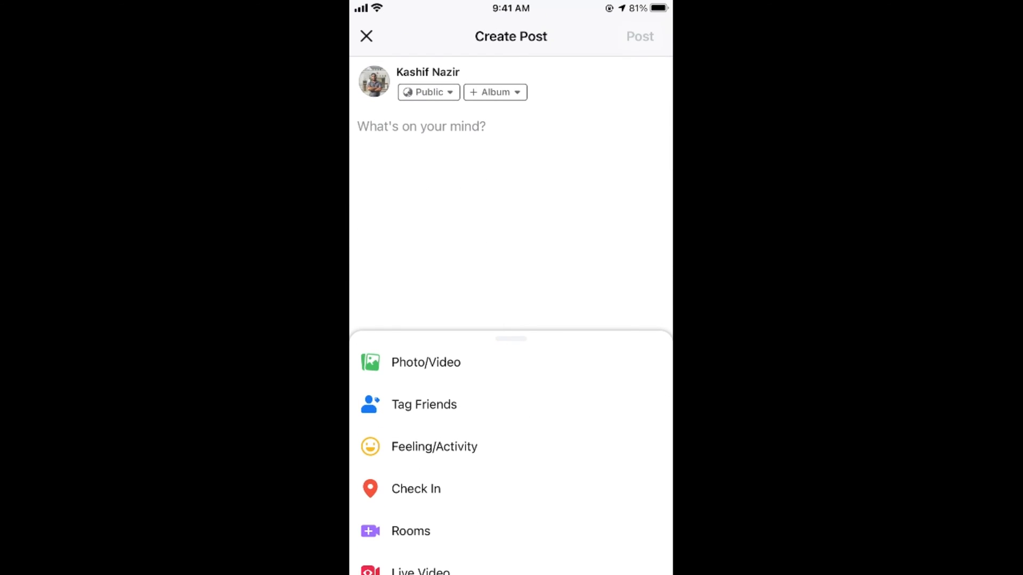
left_click_drag(510, 339, 510, 127)
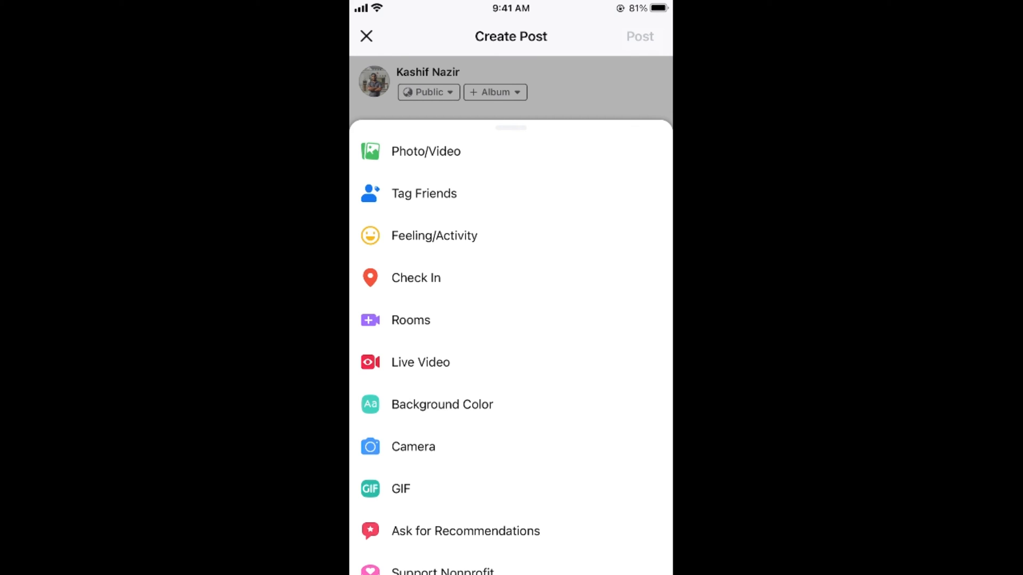
left_click(415, 277)
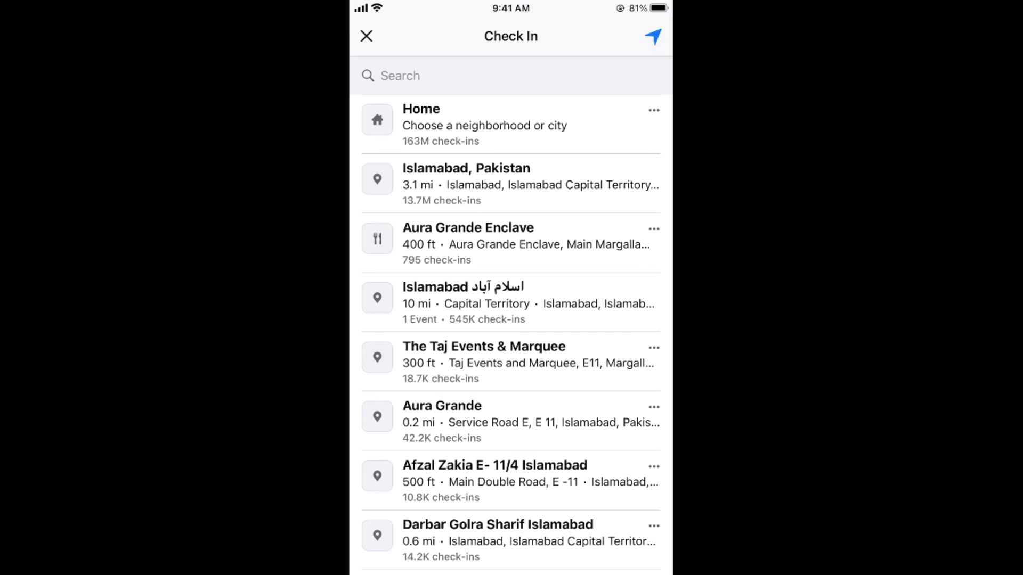
Search places for 'processing brains' and choose Add to create it as a custom place
left_click(510, 75)
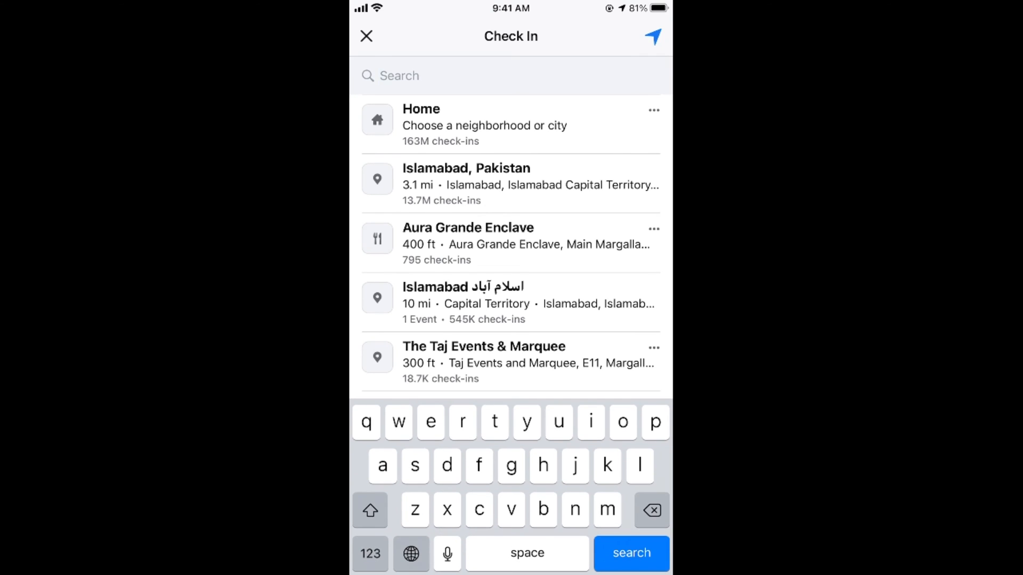
type("kn")
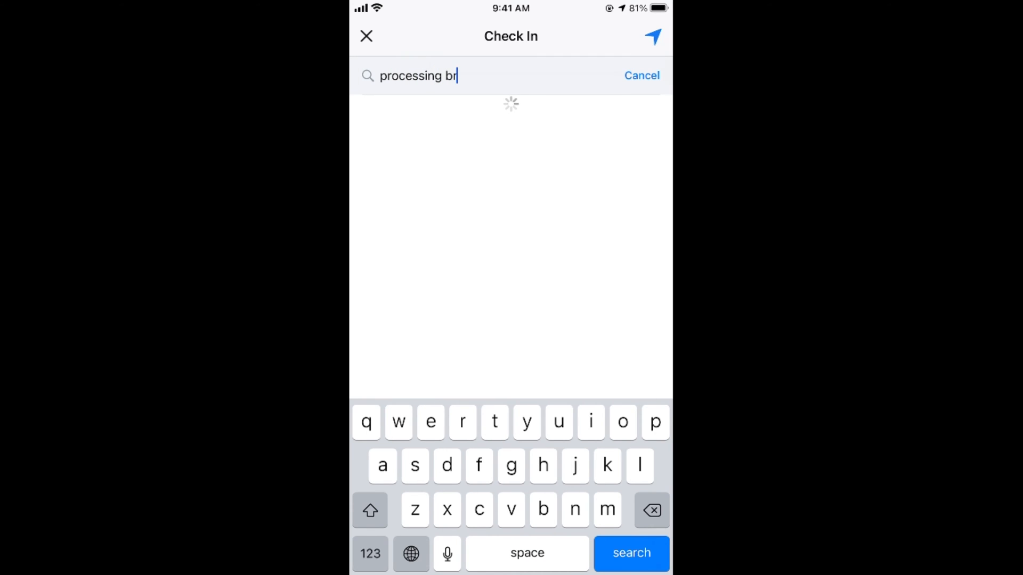
type("ains")
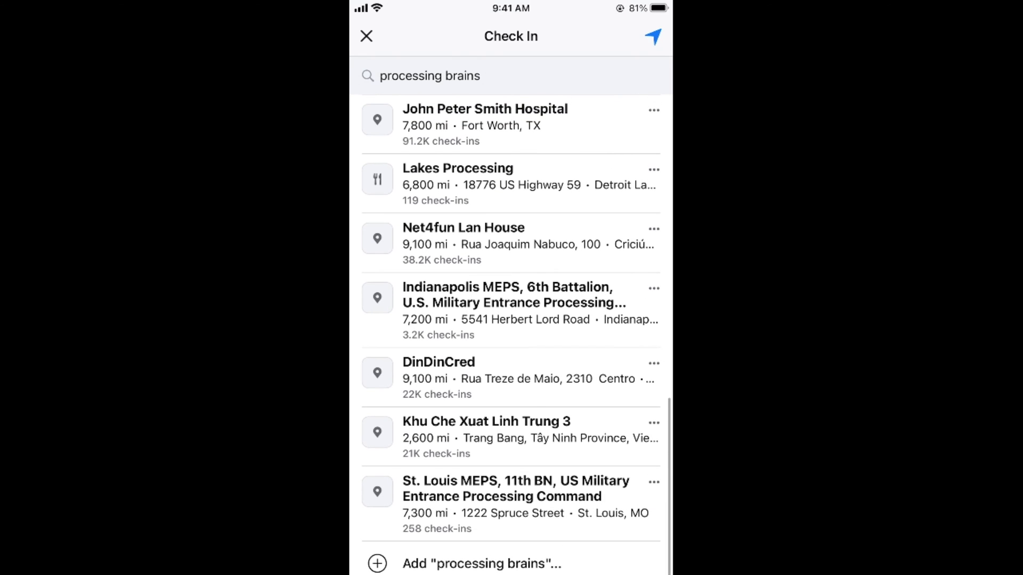
left_click(480, 562)
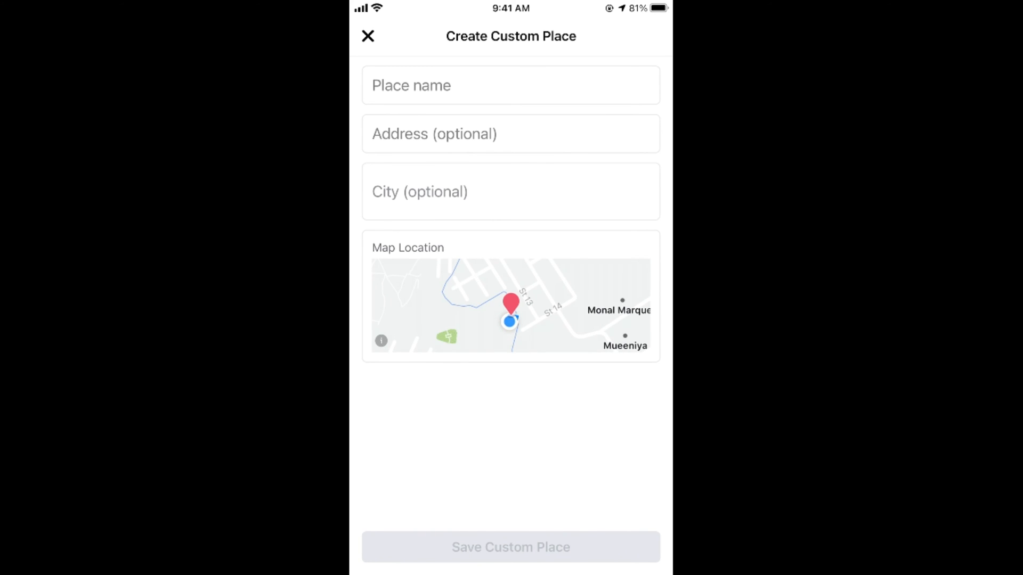
Enter 'Processing Brains' as the custom place name, leaving address and city blank
left_click(511, 86)
type("Processing Brains")
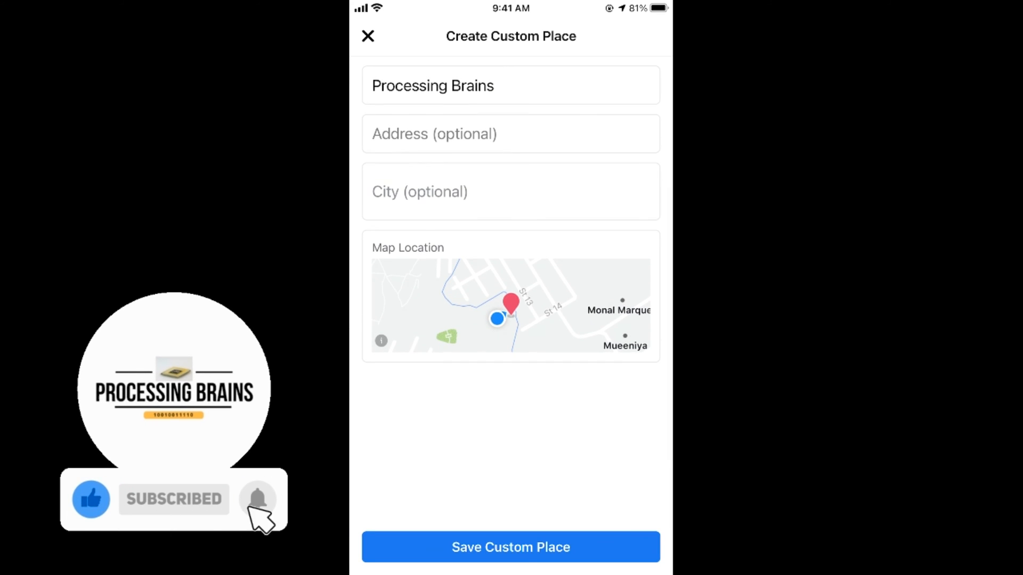
left_click(257, 498)
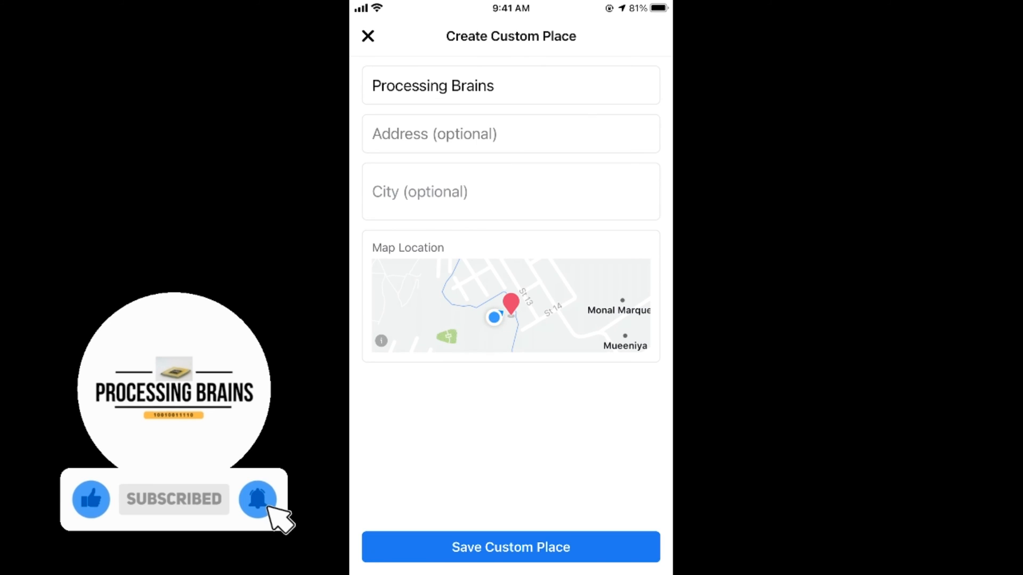